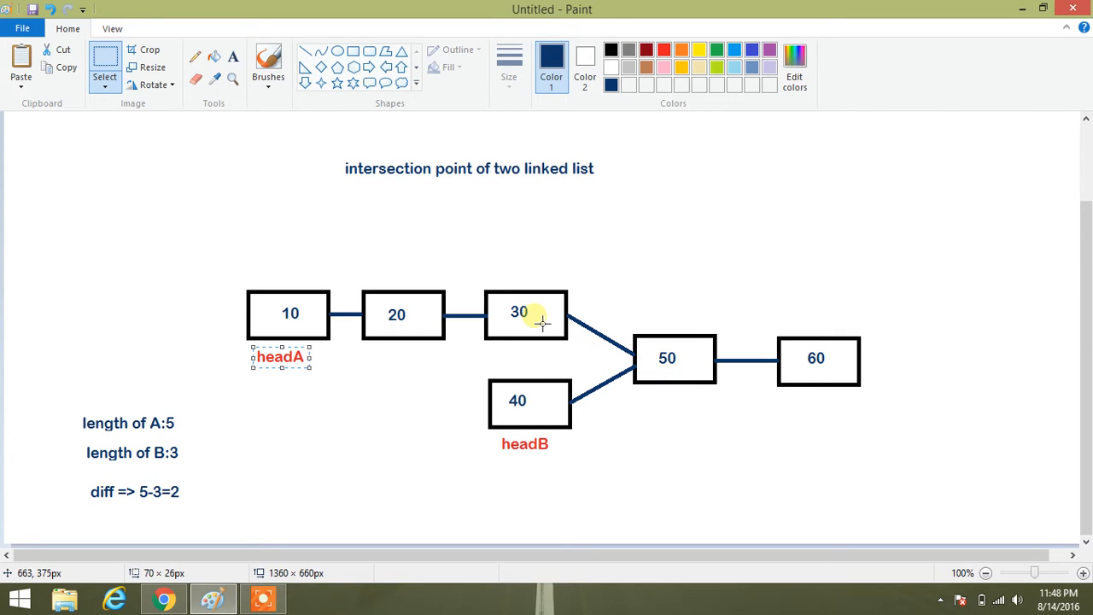
mouse_move(487, 294)
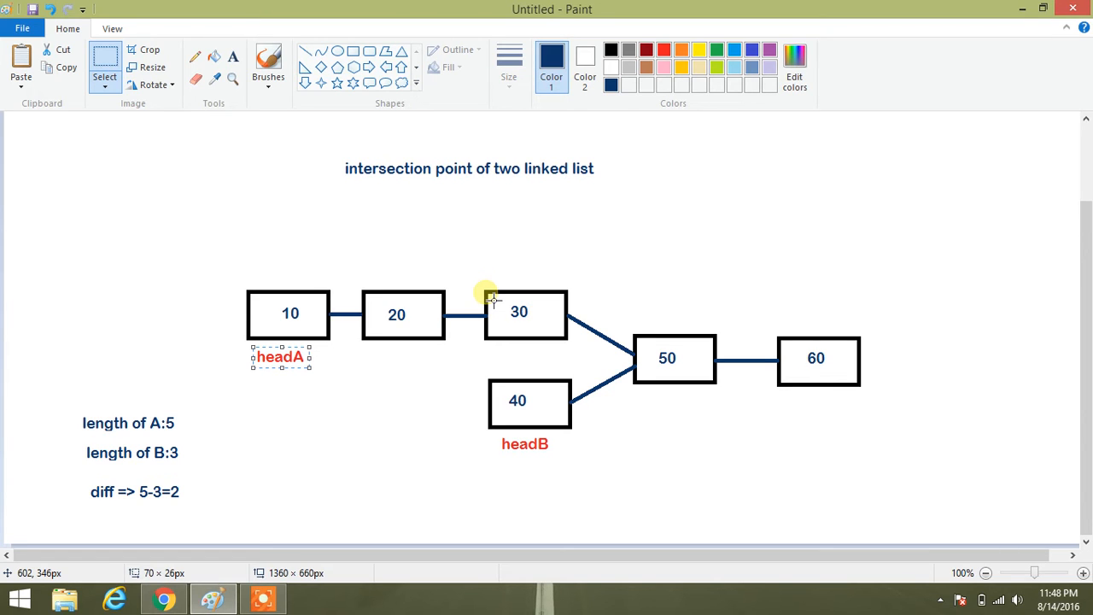
mouse_move(359, 287)
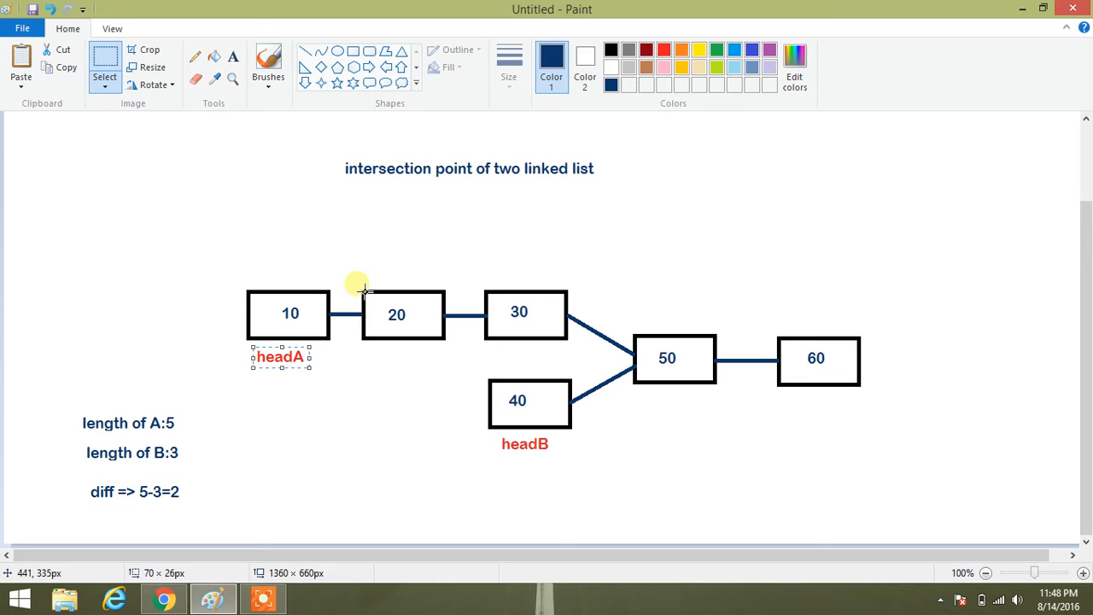
mouse_move(290, 309)
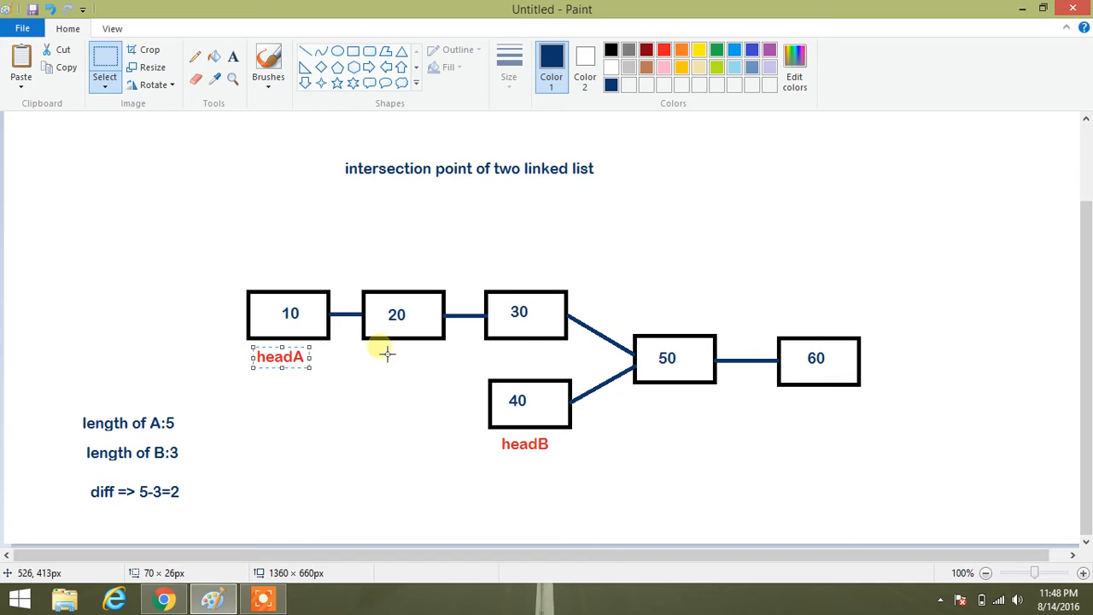
mouse_move(572, 328)
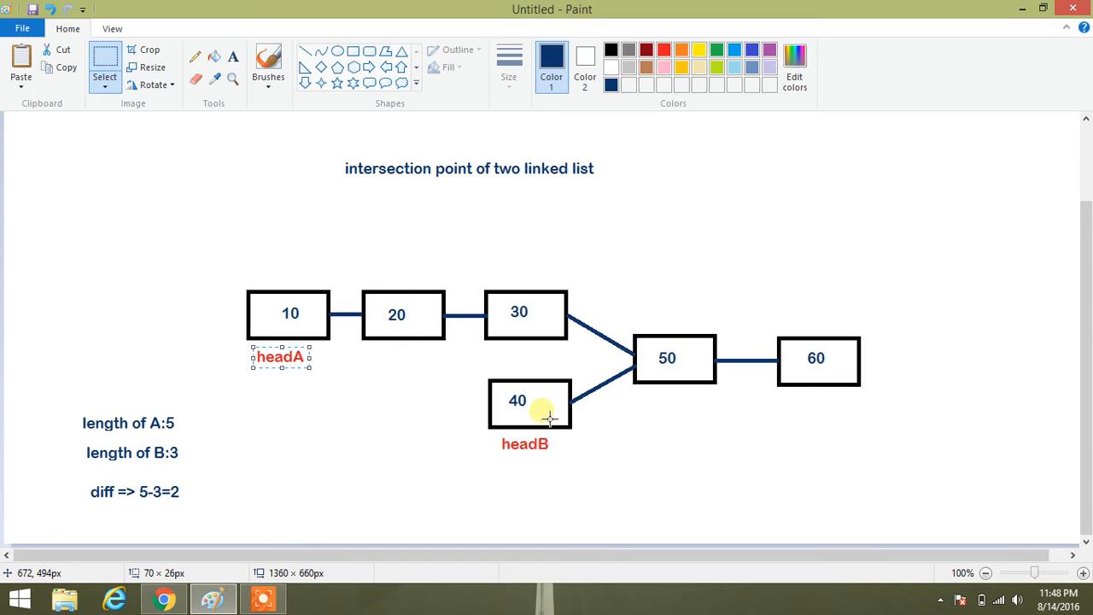
mouse_move(470, 390)
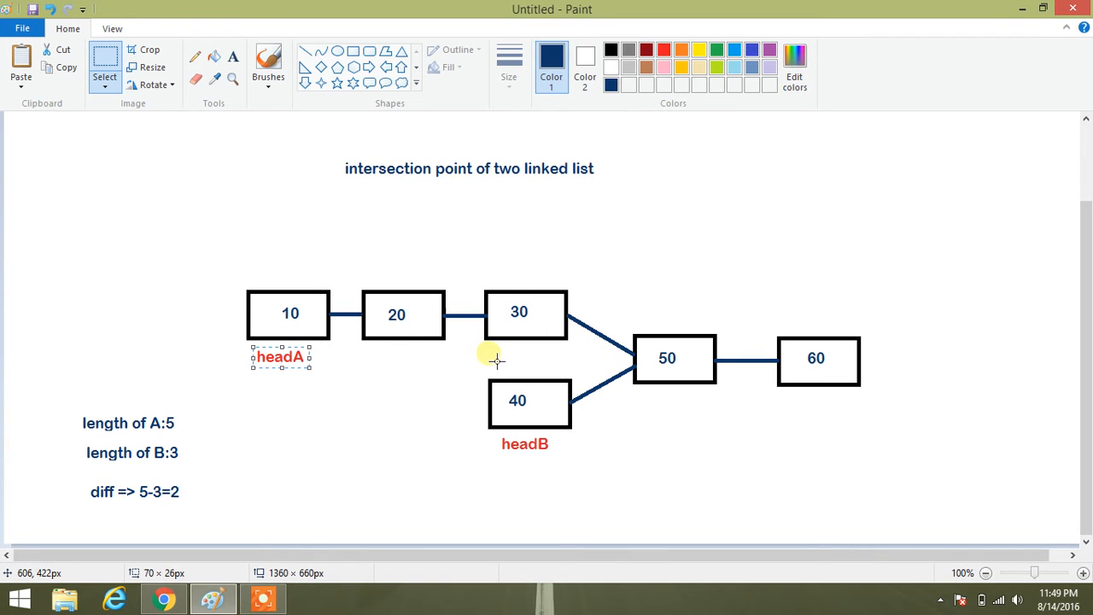
mouse_move(441, 324)
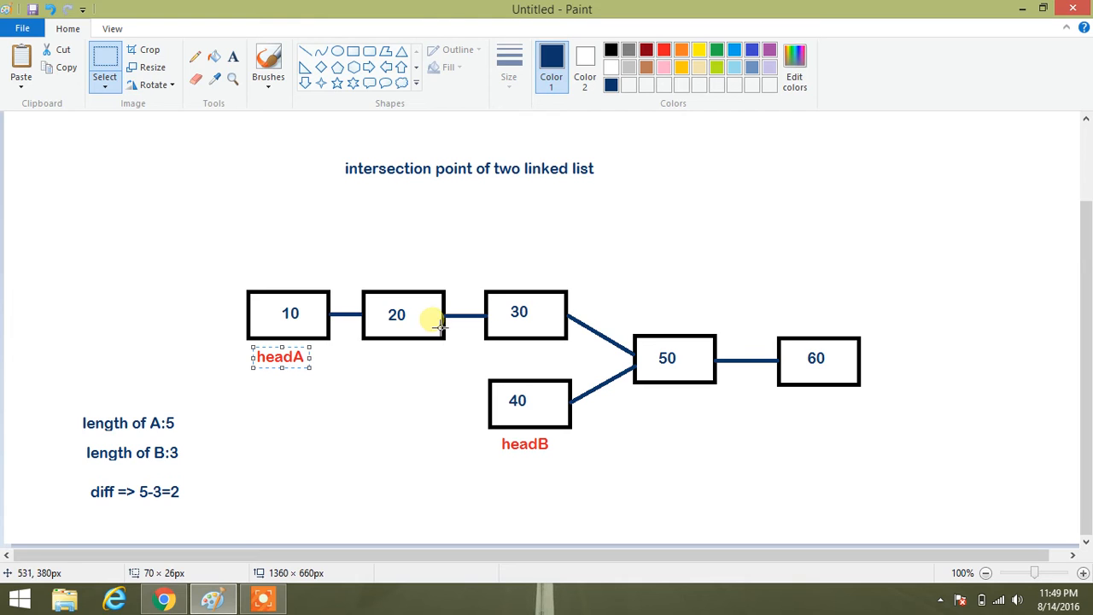
mouse_move(437, 345)
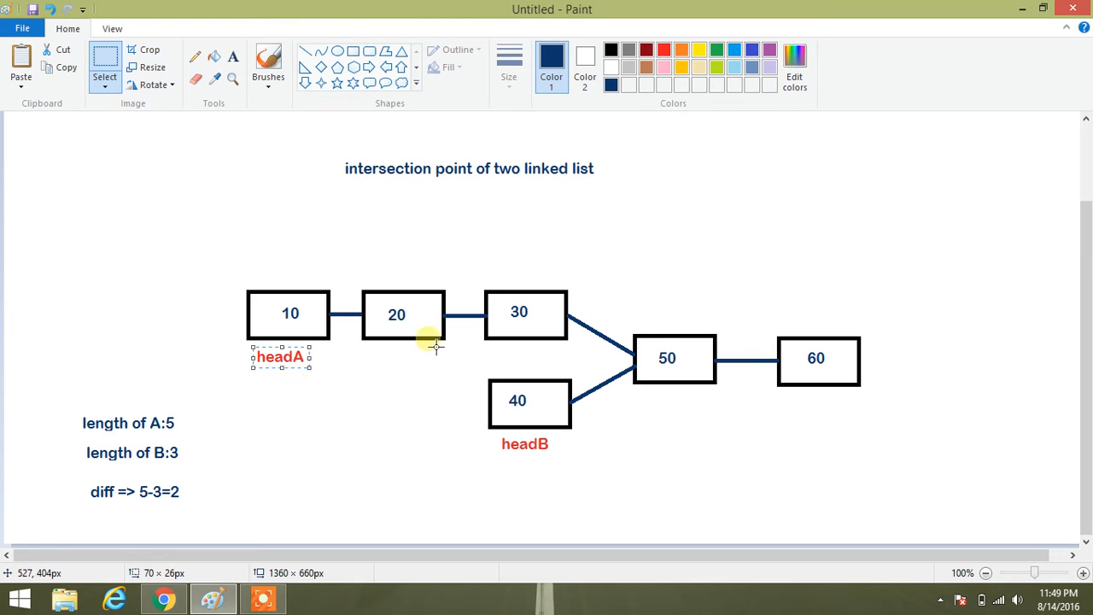
mouse_move(453, 345)
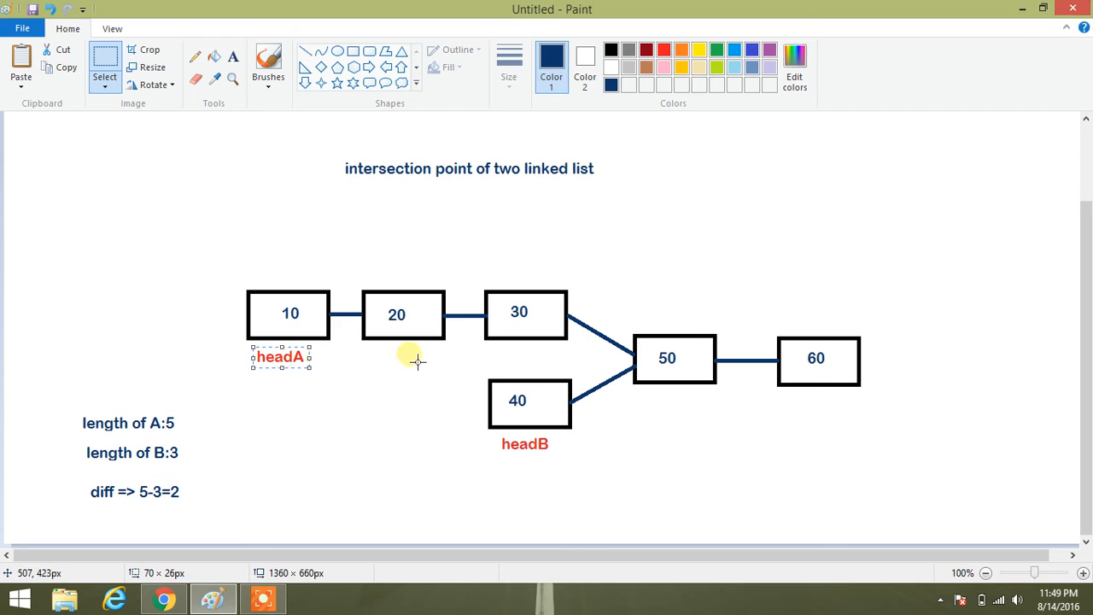
mouse_move(401, 359)
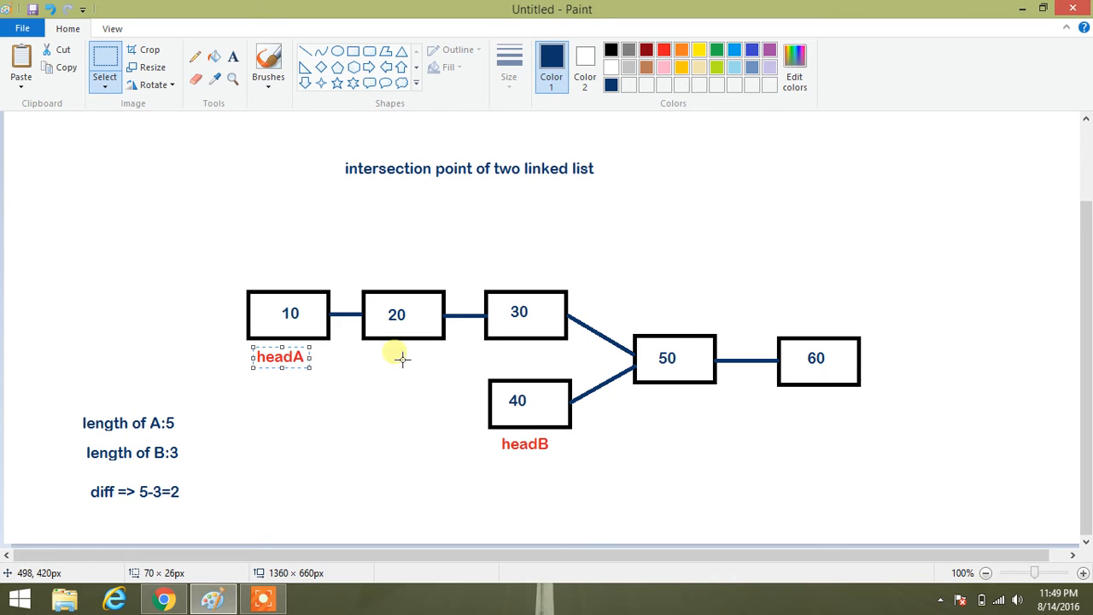
mouse_move(396, 353)
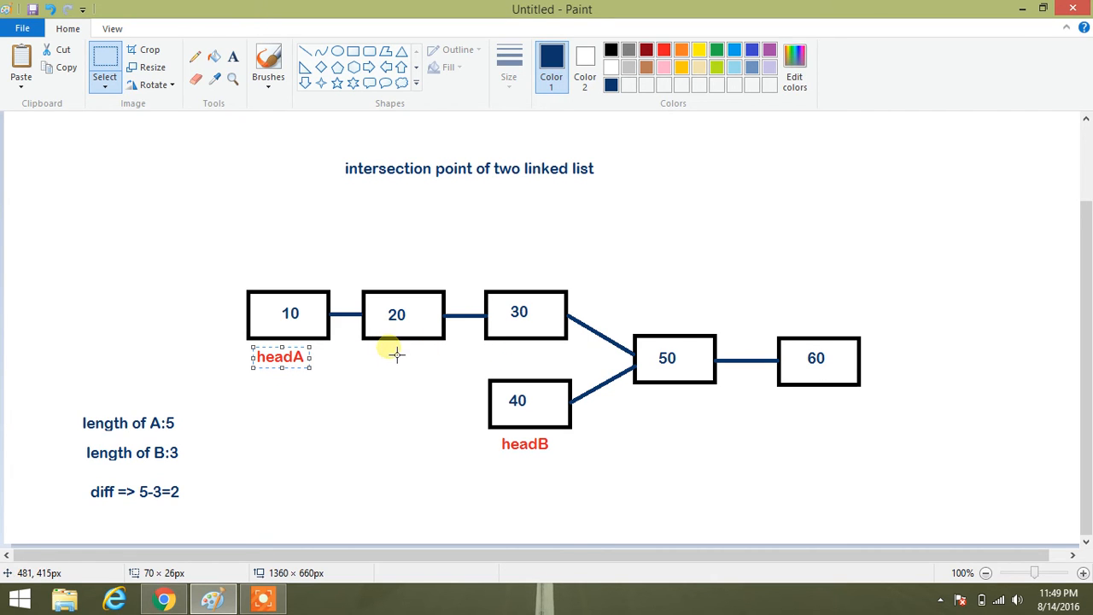
mouse_move(407, 366)
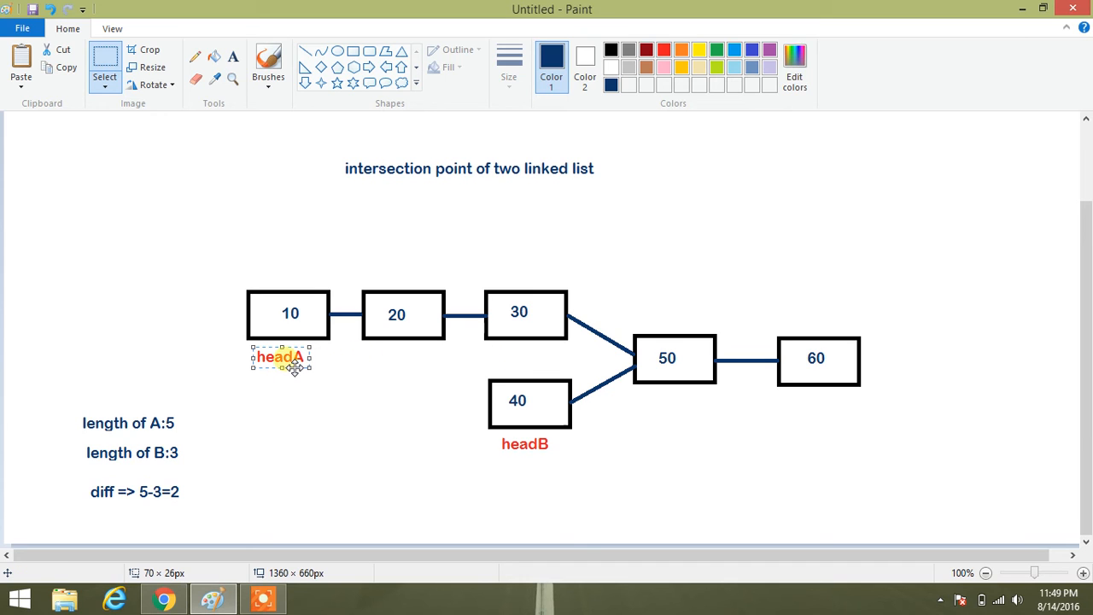
Lift the headA label from under node 10 and place it just below node 30
key("Delete")
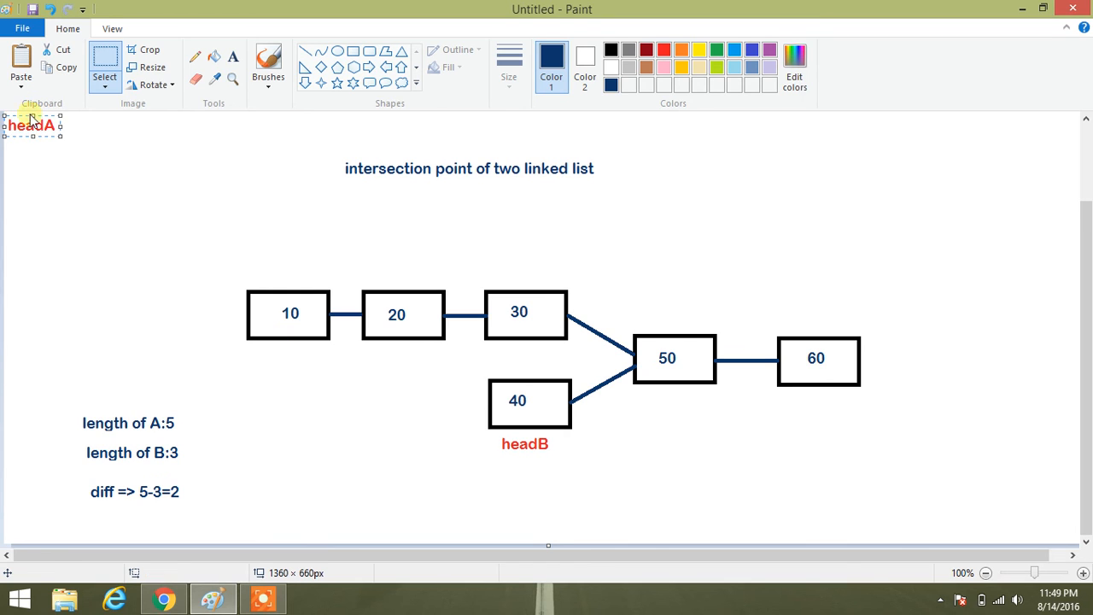
right_click(31, 125)
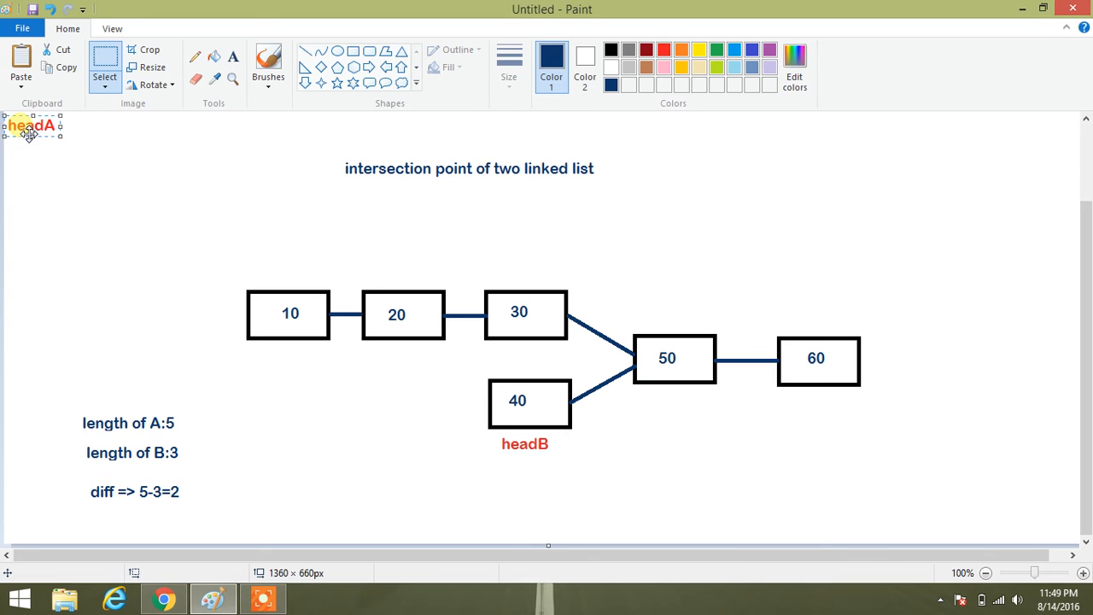
left_click_drag(31, 126, 373, 304)
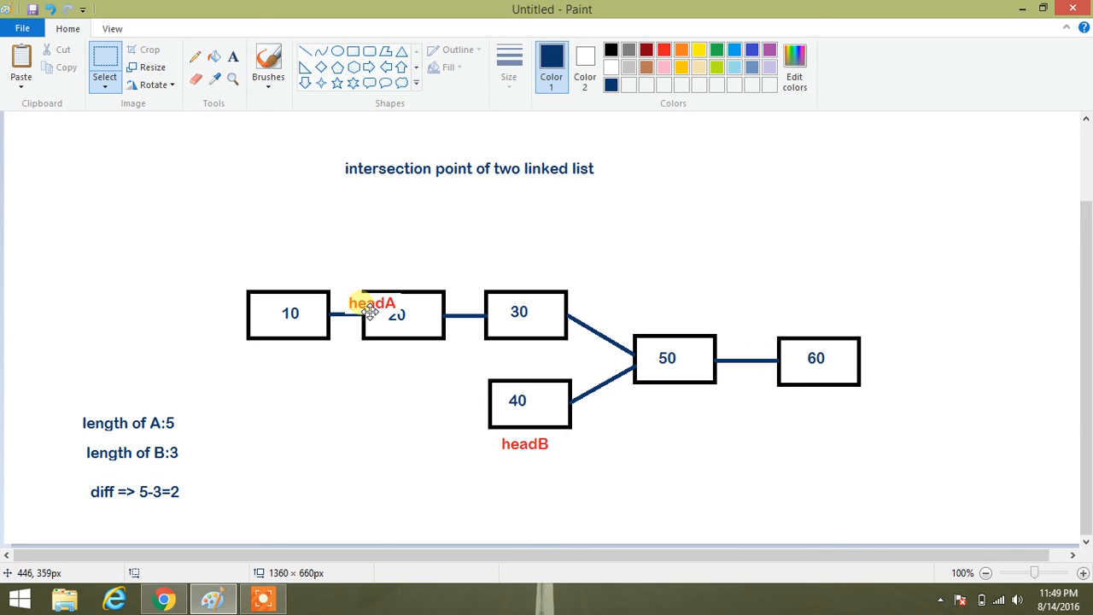
left_click_drag(372, 304, 529, 355)
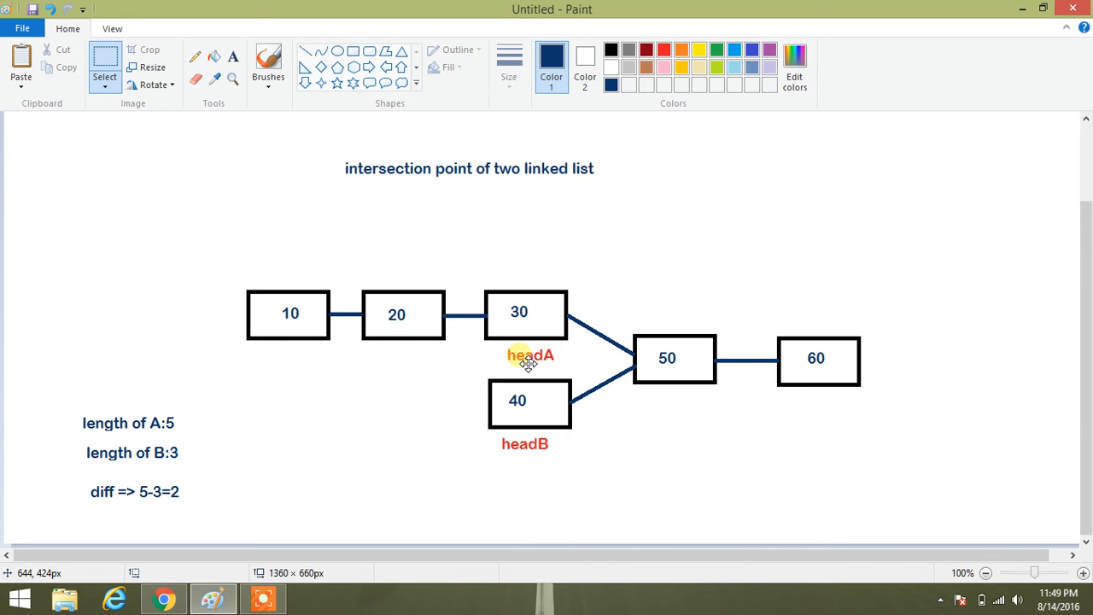